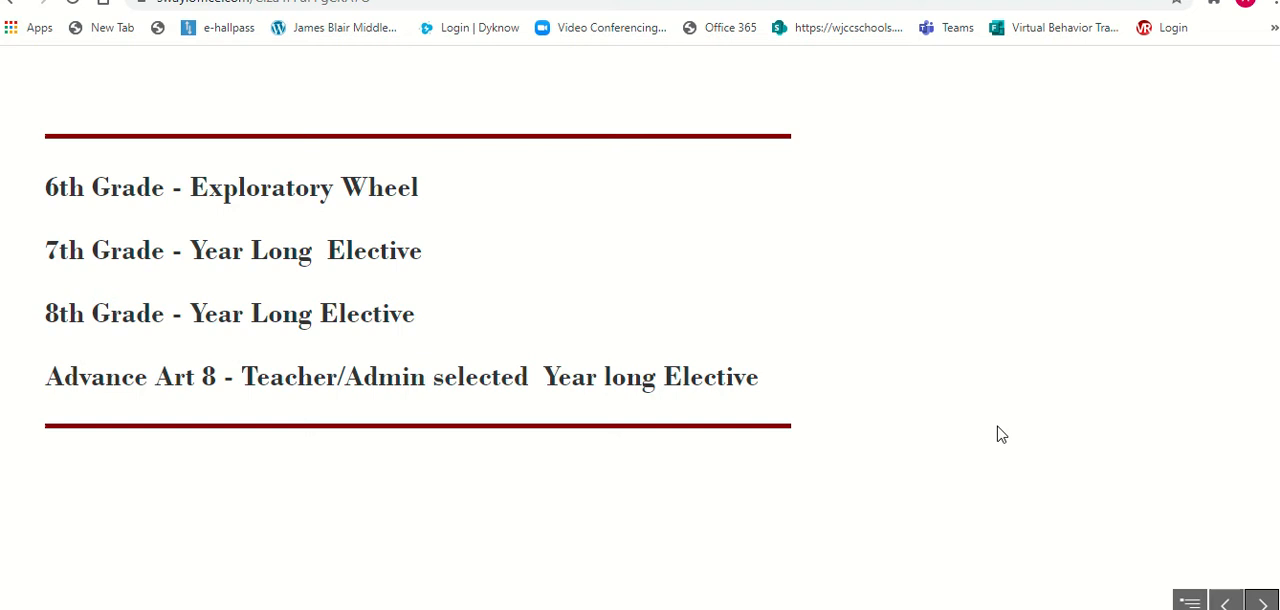
pyautogui.moveTo(930, 358)
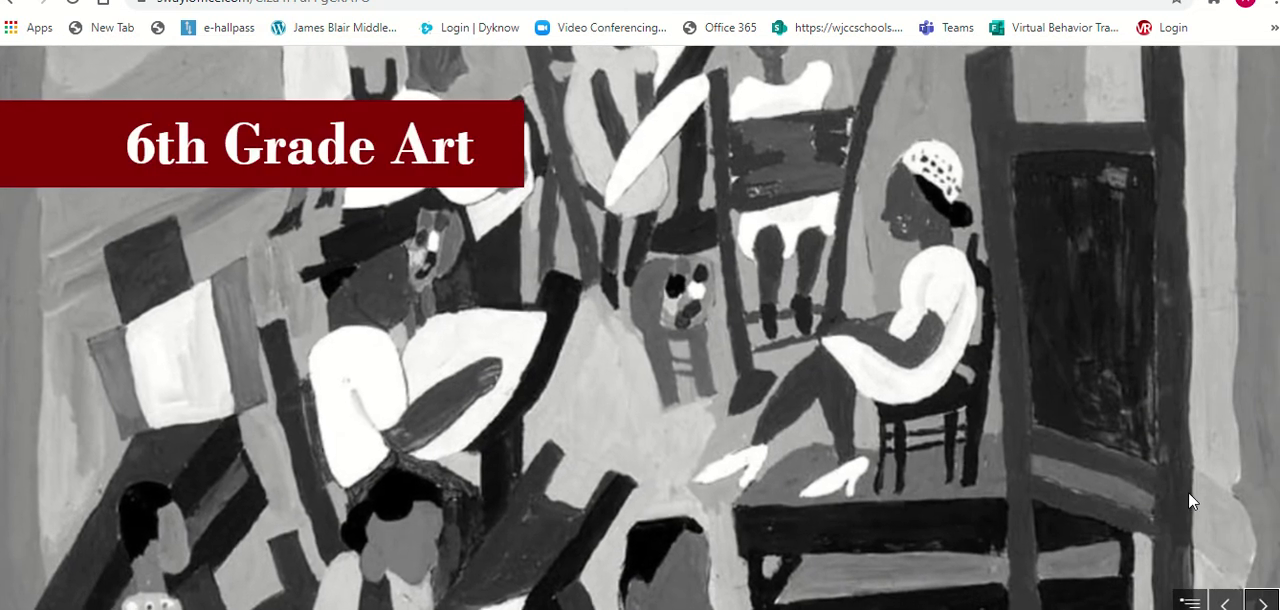
# - Advance the slideshow to the 6th Grade Art description: nine weeks of art elements, drawing, perspective and color theory
pyautogui.click(1264, 604)
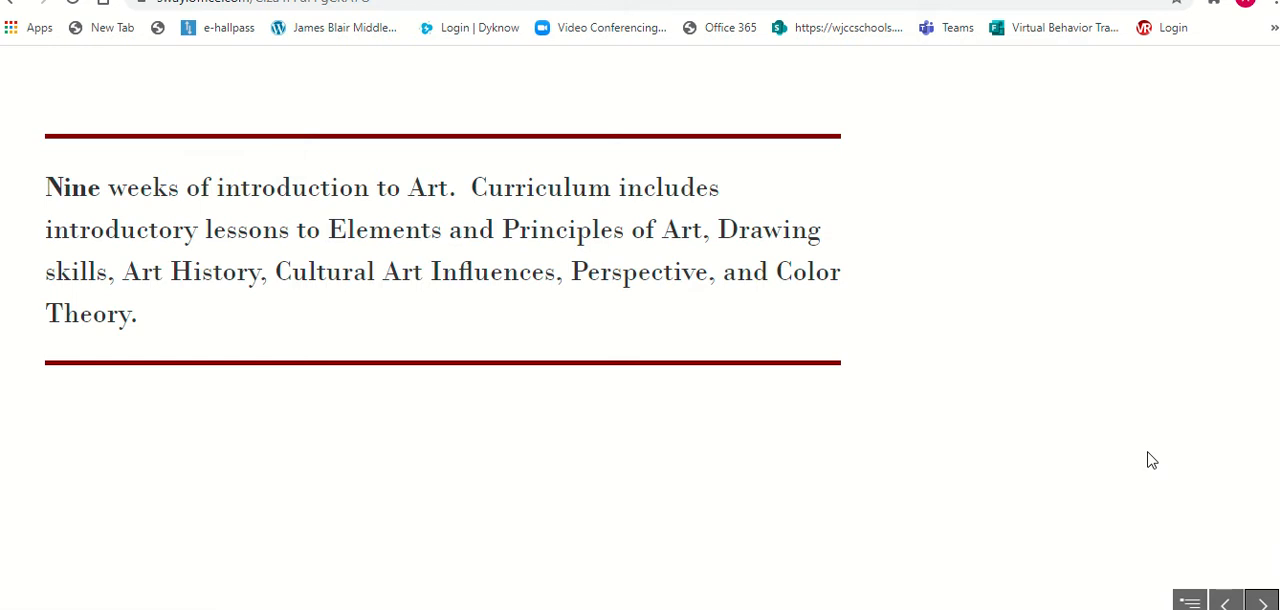
pyautogui.moveTo(1150, 426)
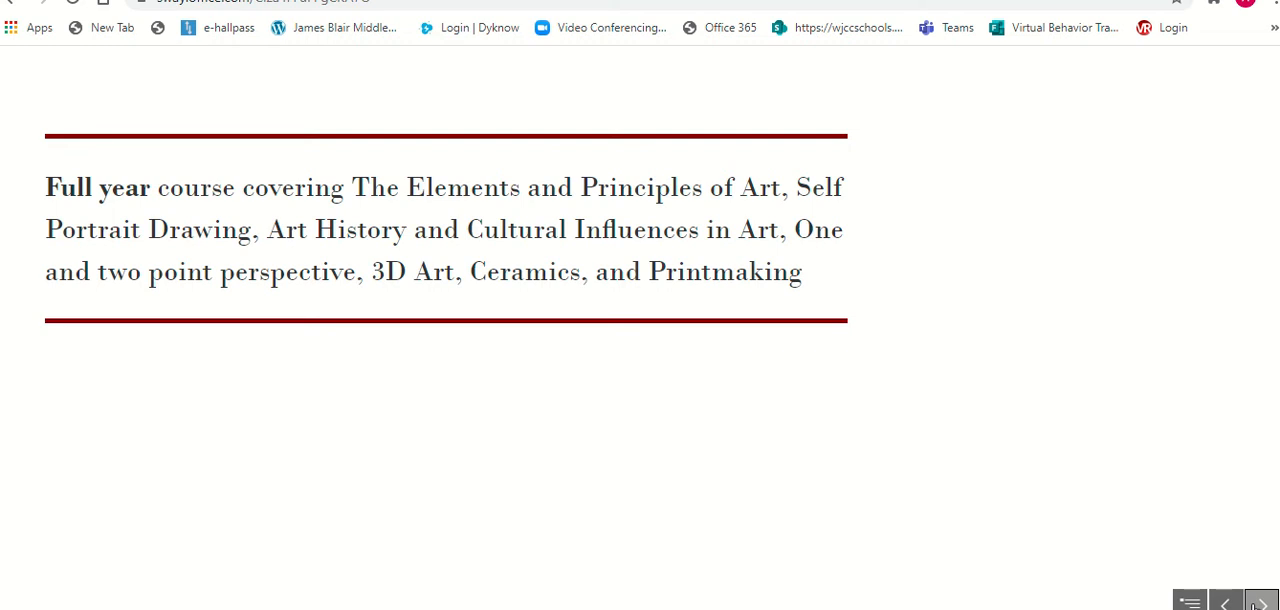
pyautogui.moveTo(1130, 602)
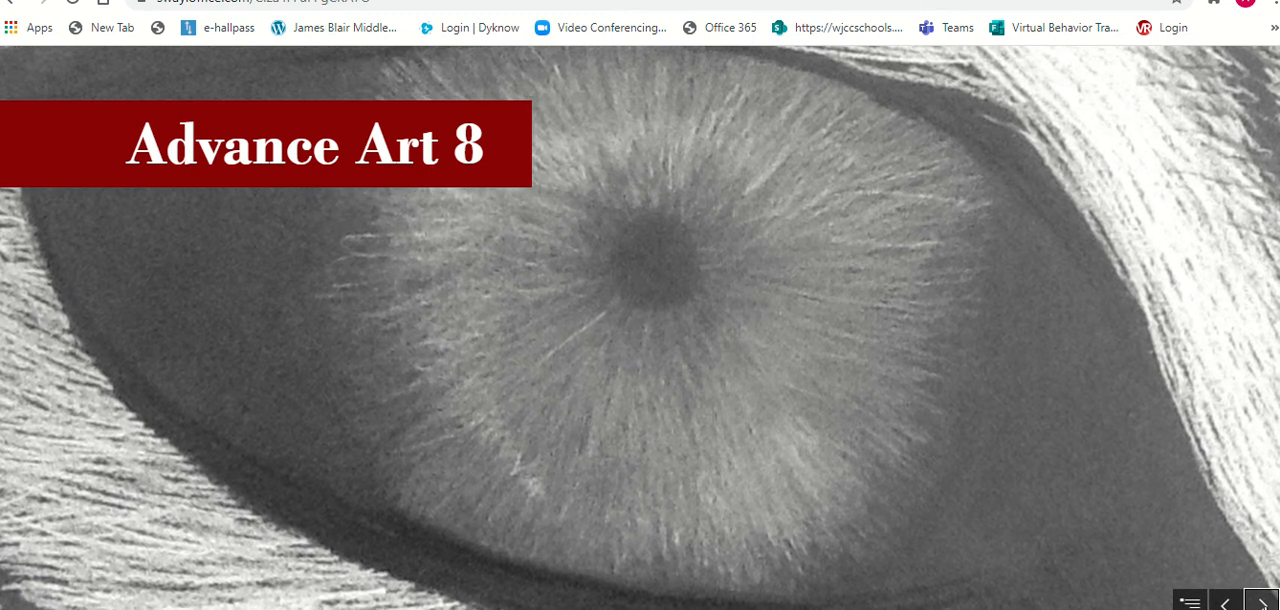
# - Advance past the Advance Art 8 title to its instructor-selected course description slide
pyautogui.click(1260, 604)
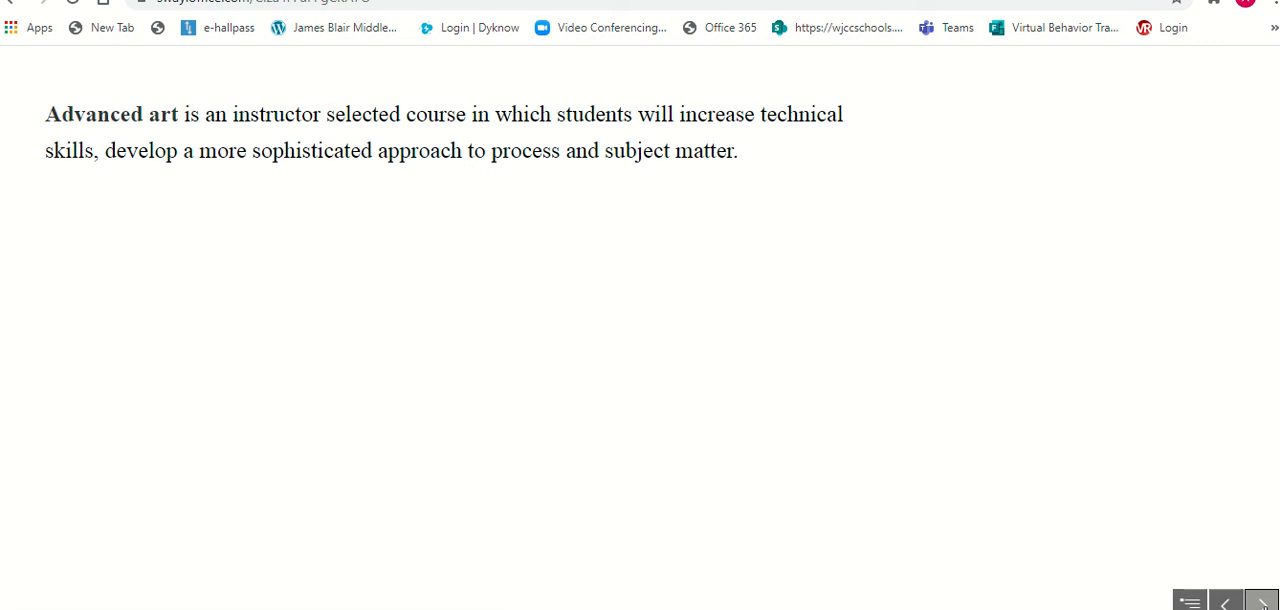